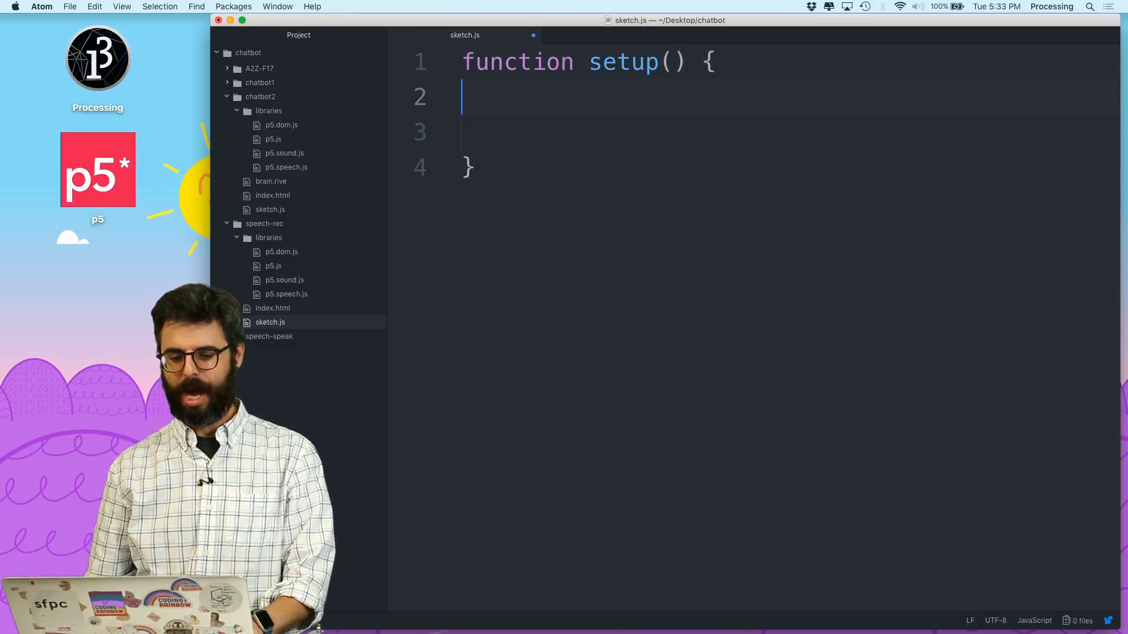
# Call noCanvas() at the top of setup()
pyautogui.write('noCanva')
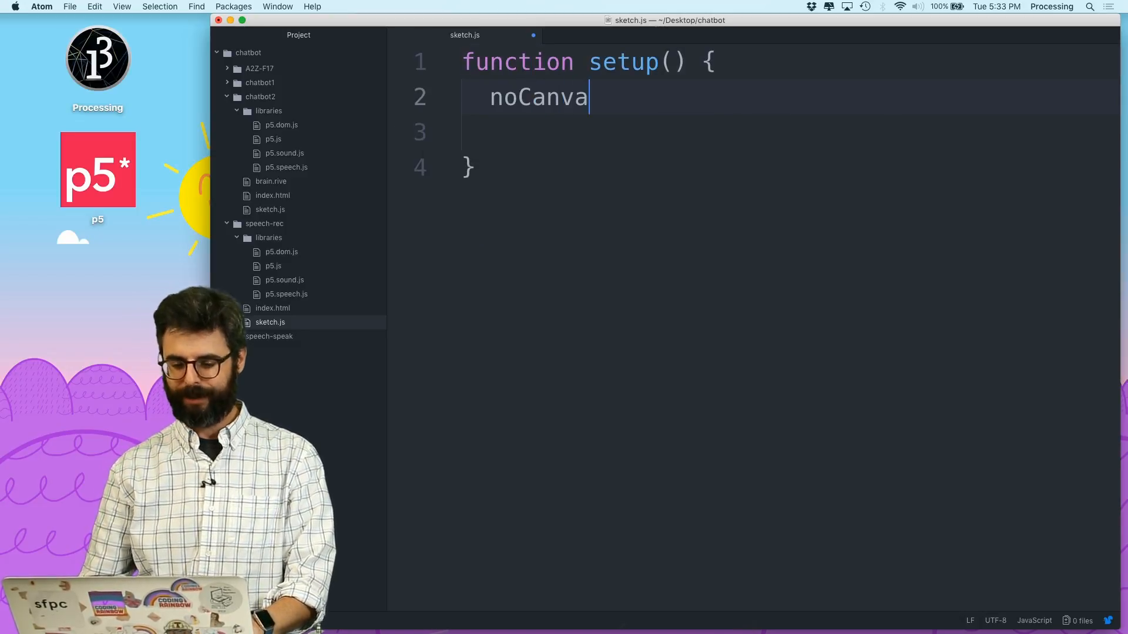
pyautogui.write('s();')
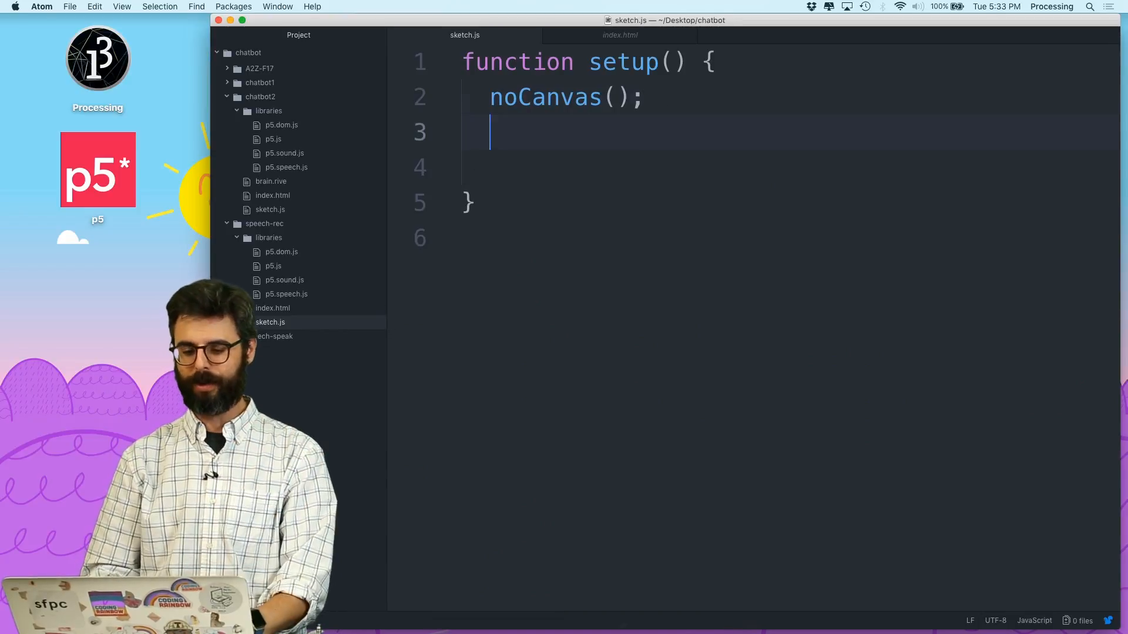
# Create speechRec as new p5.SpeechRec('en-US', ...) inside setup()
pyautogui.write('let spe')
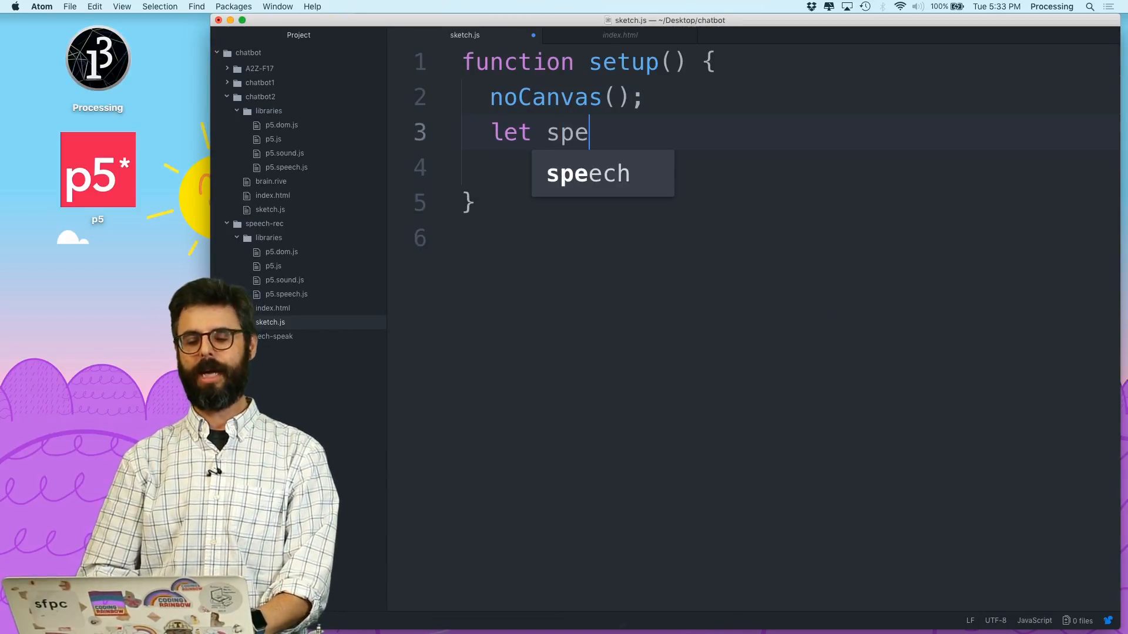
pyautogui.write('echRecogn')
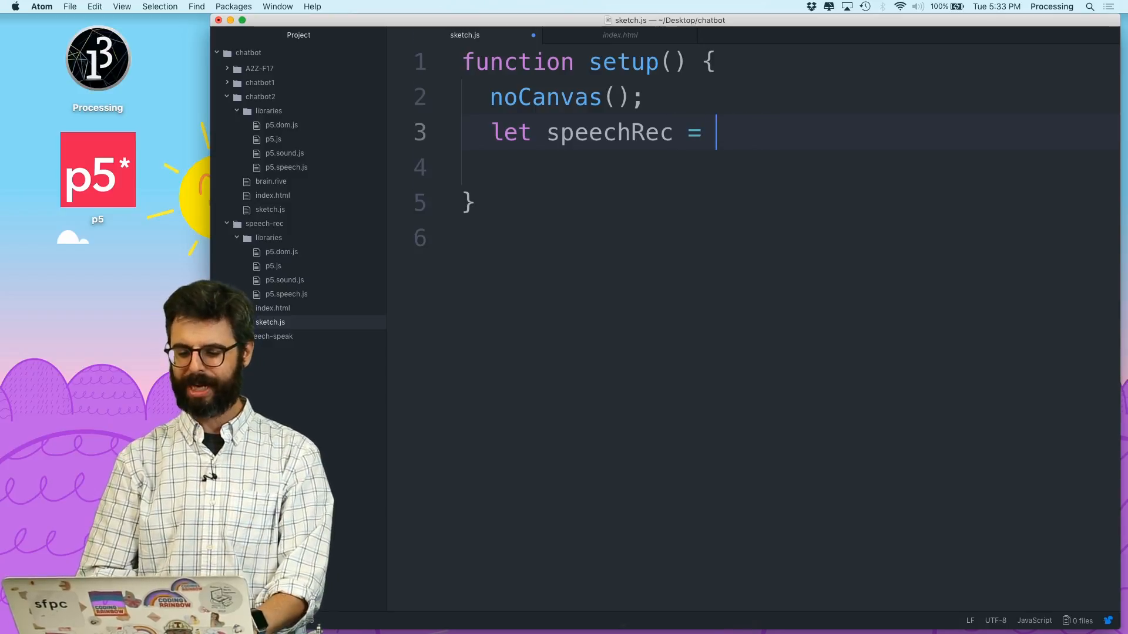
pyautogui.write('new p5.SpeechRec();')
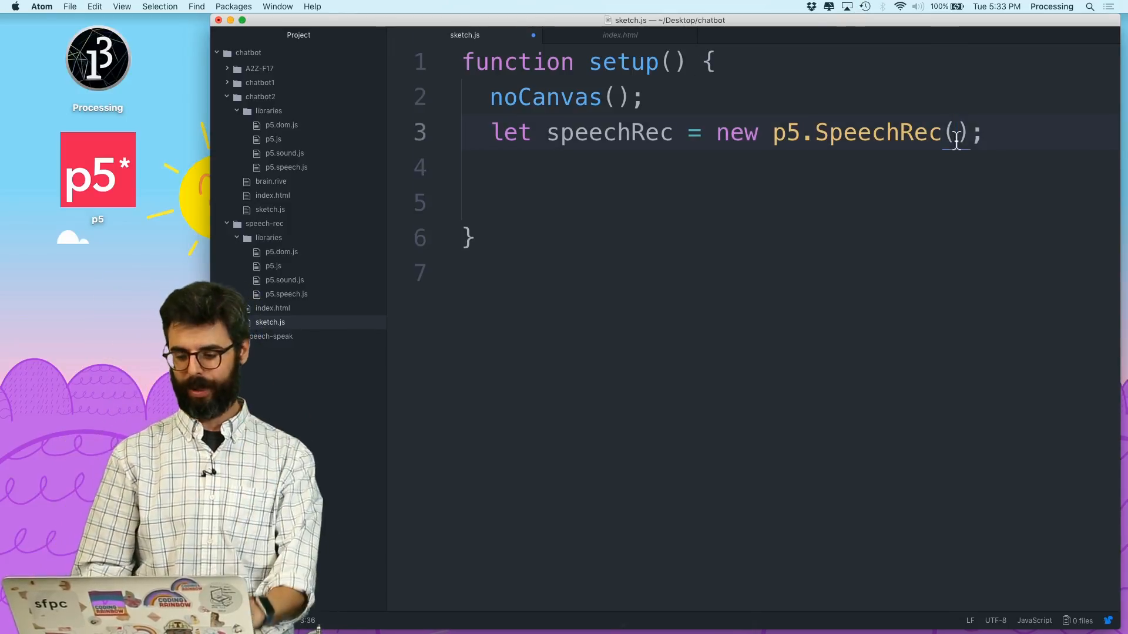
pyautogui.write("'e'")
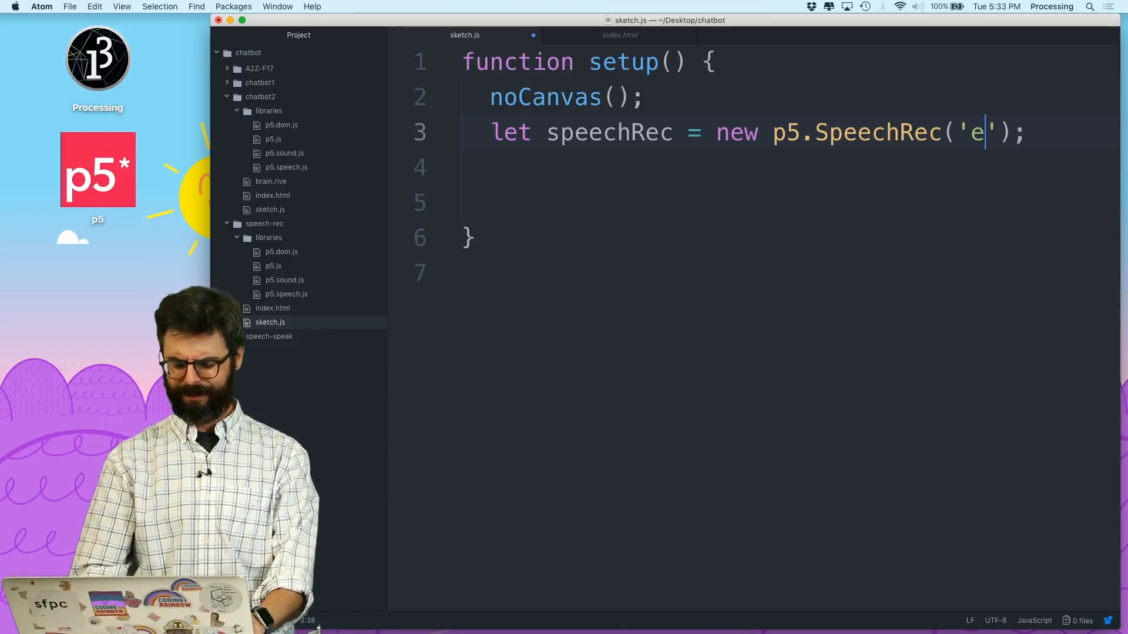
pyautogui.write('n-US')
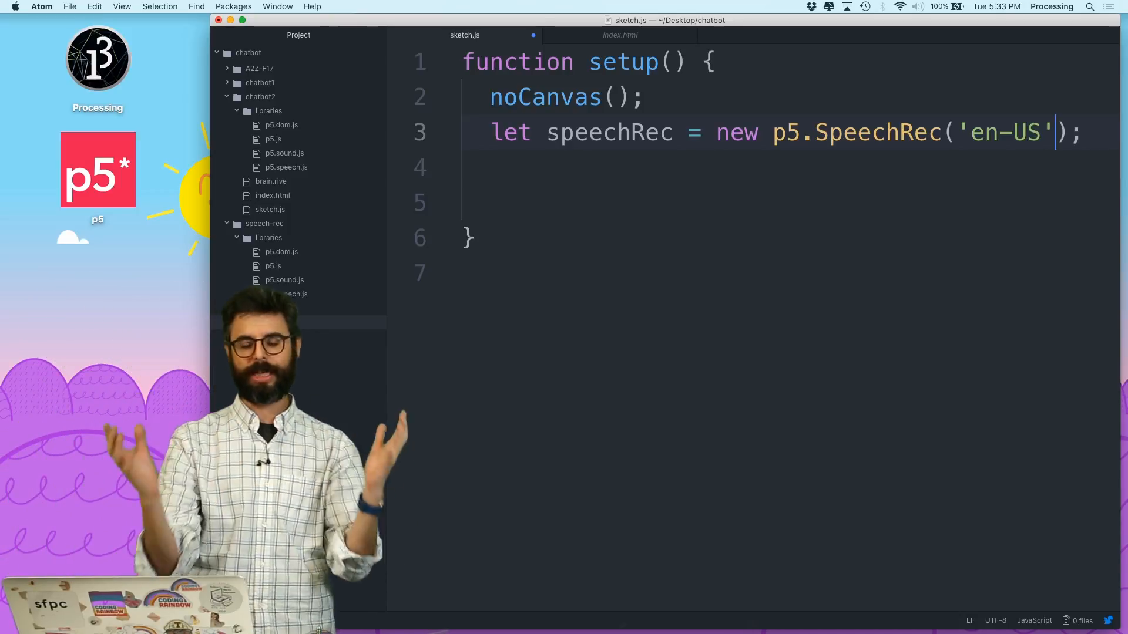
pyautogui.write(', gotSpeech')
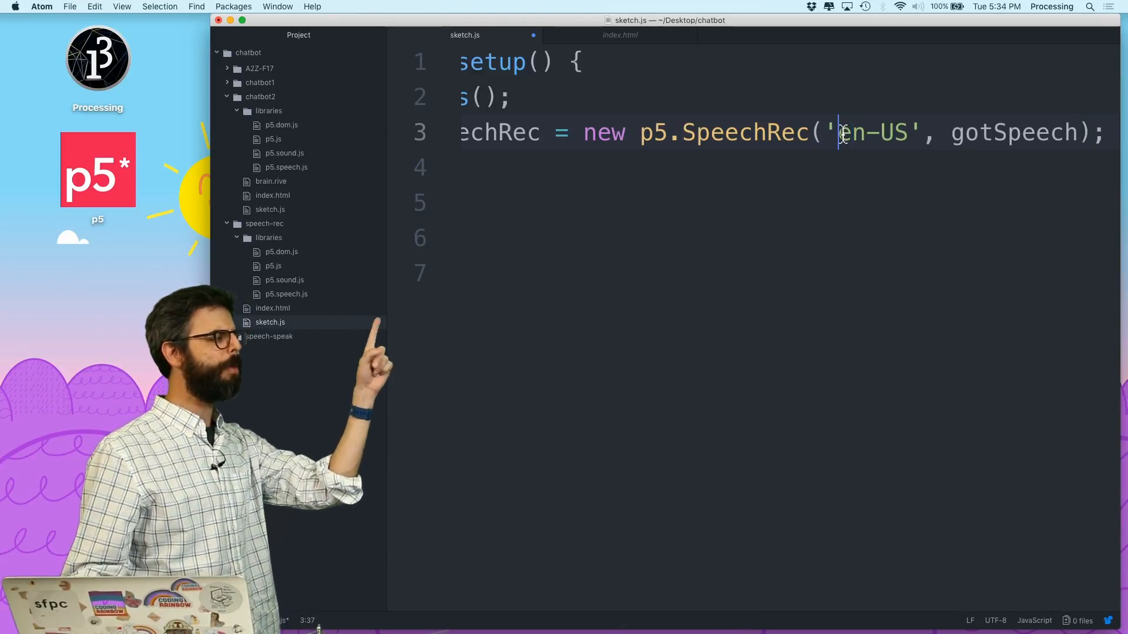
# Define let lang = navigation.language || 'en-US' and pass lang to p5.SpeechRec
pyautogui.doubleClick(873, 132)
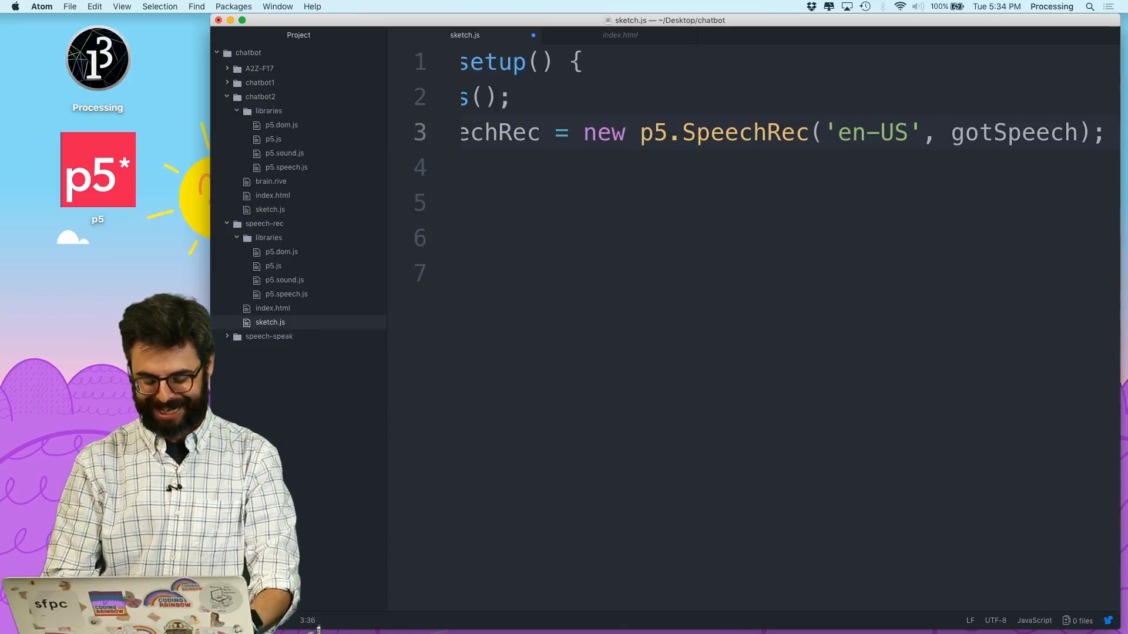
pyautogui.write('navigator')
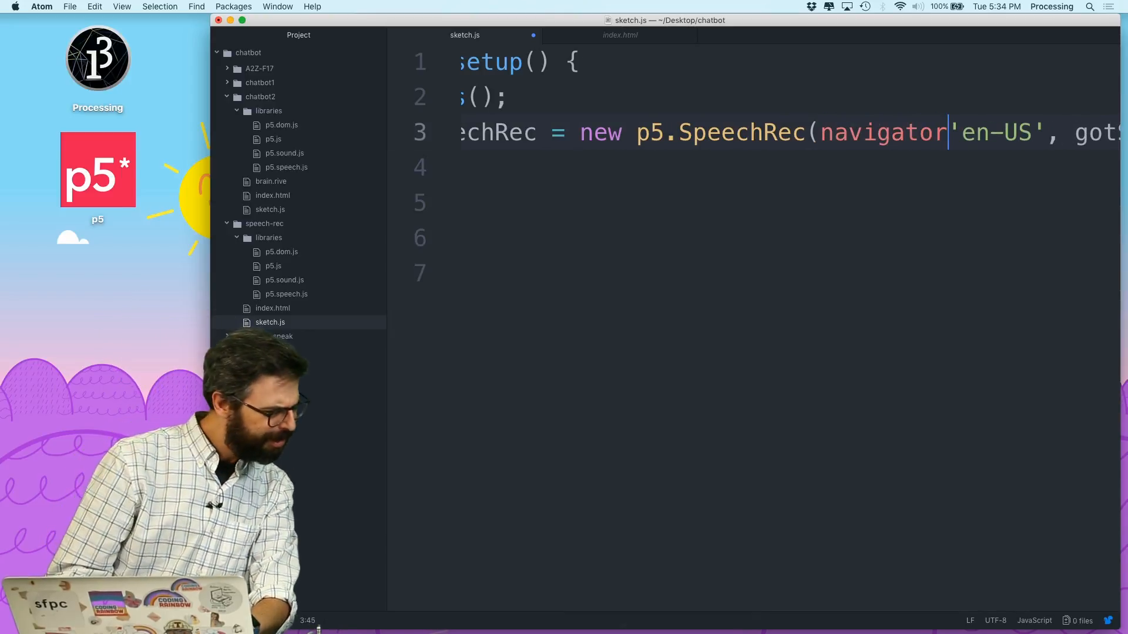
pyautogui.write('.langyage')
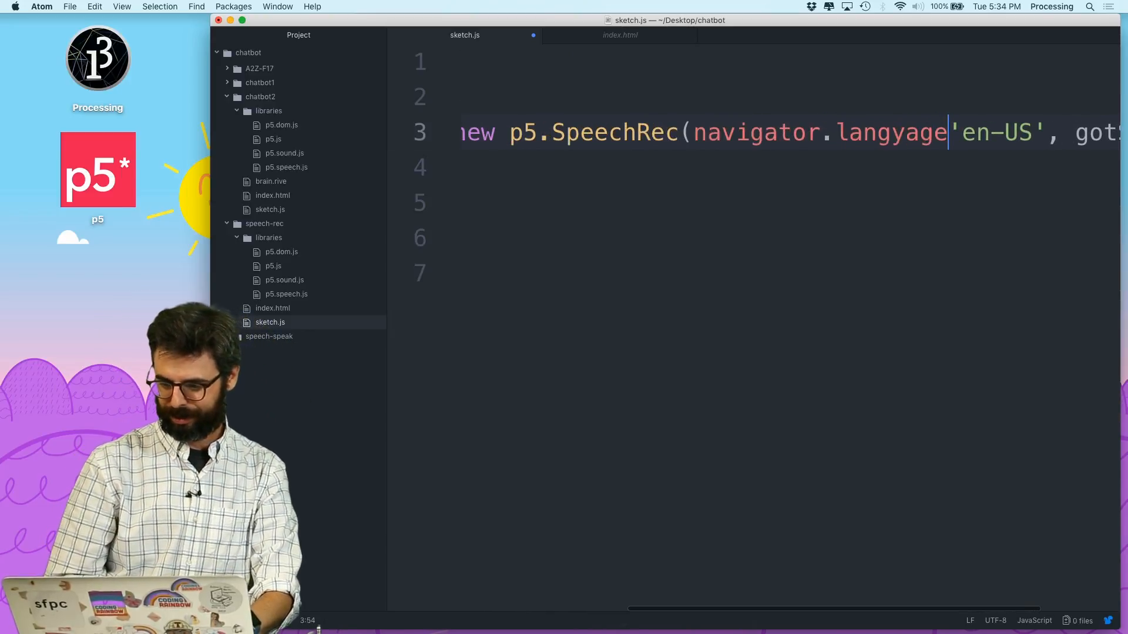
pyautogui.write('let lang = navig')
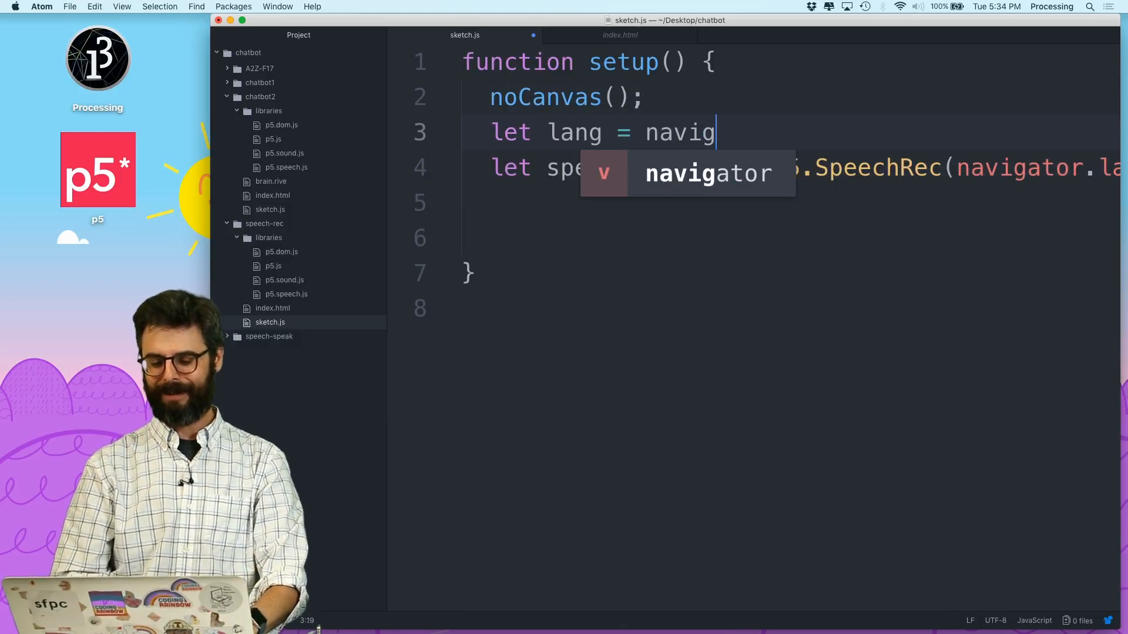
pyautogui.write('ation.language')
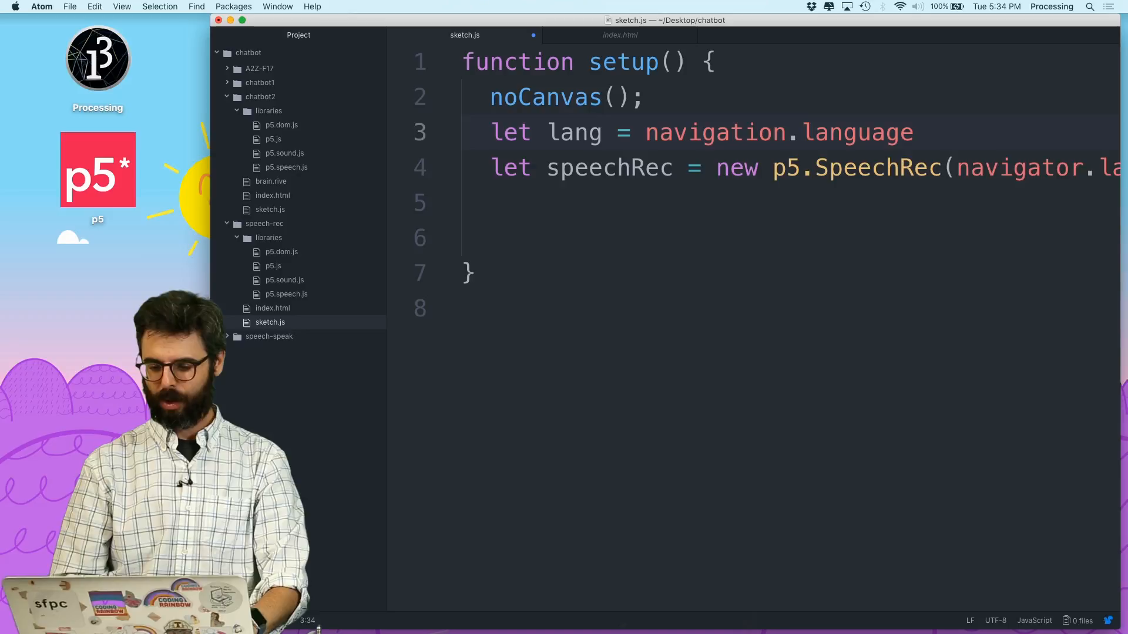
pyautogui.write("|| 'en-US';")
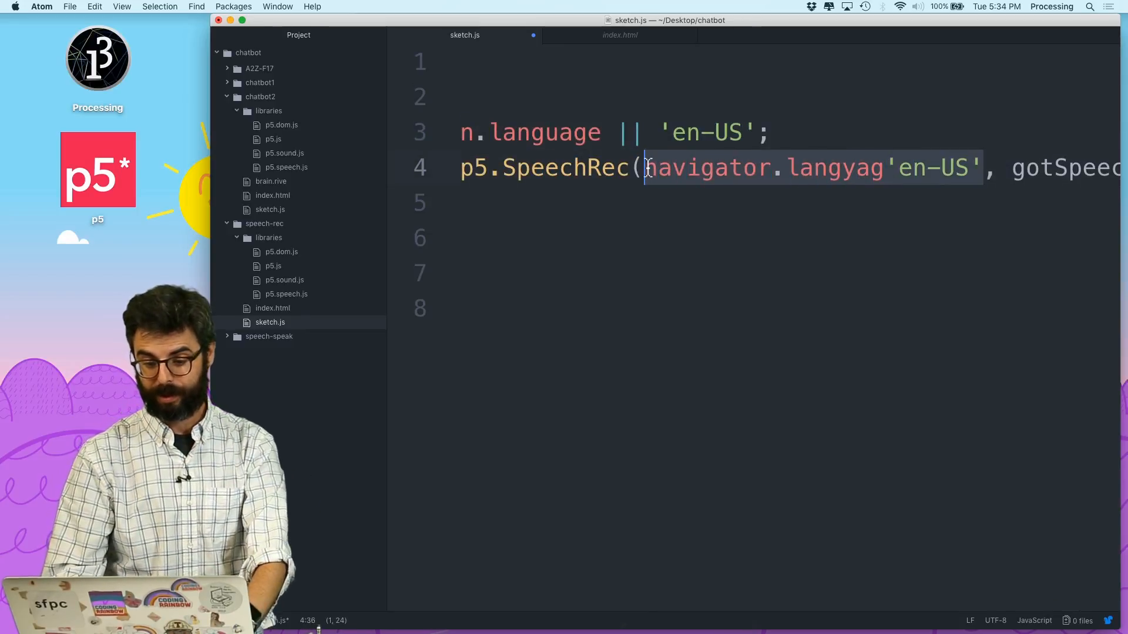
pyautogui.write('lan')
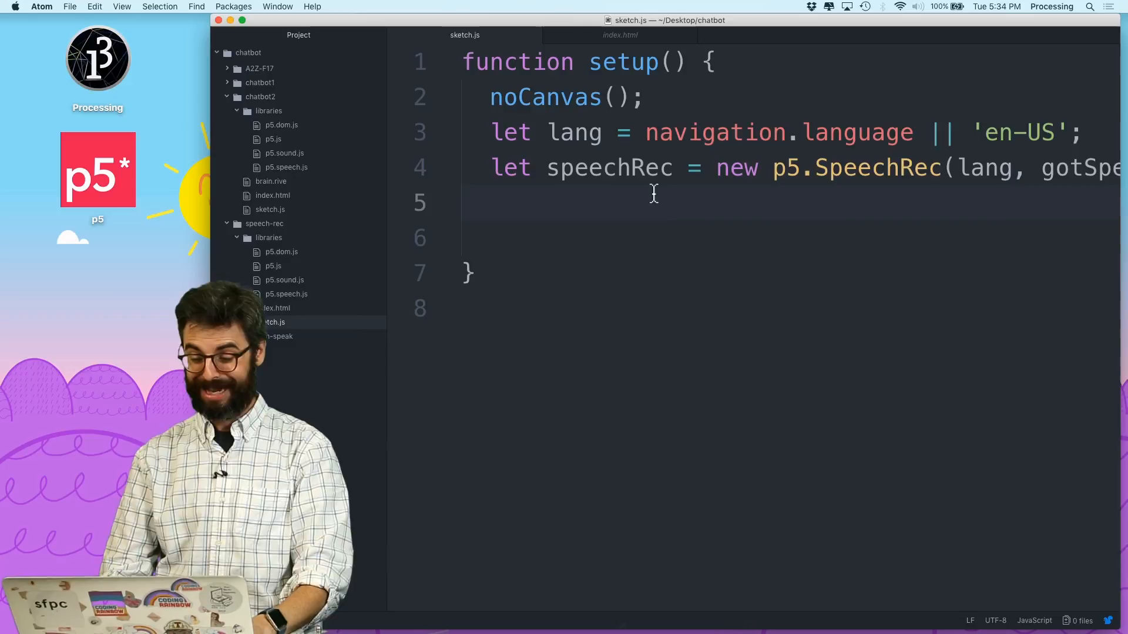
# Write a gotSpeech function that does console.log(speechRec)
pyautogui.write('u')
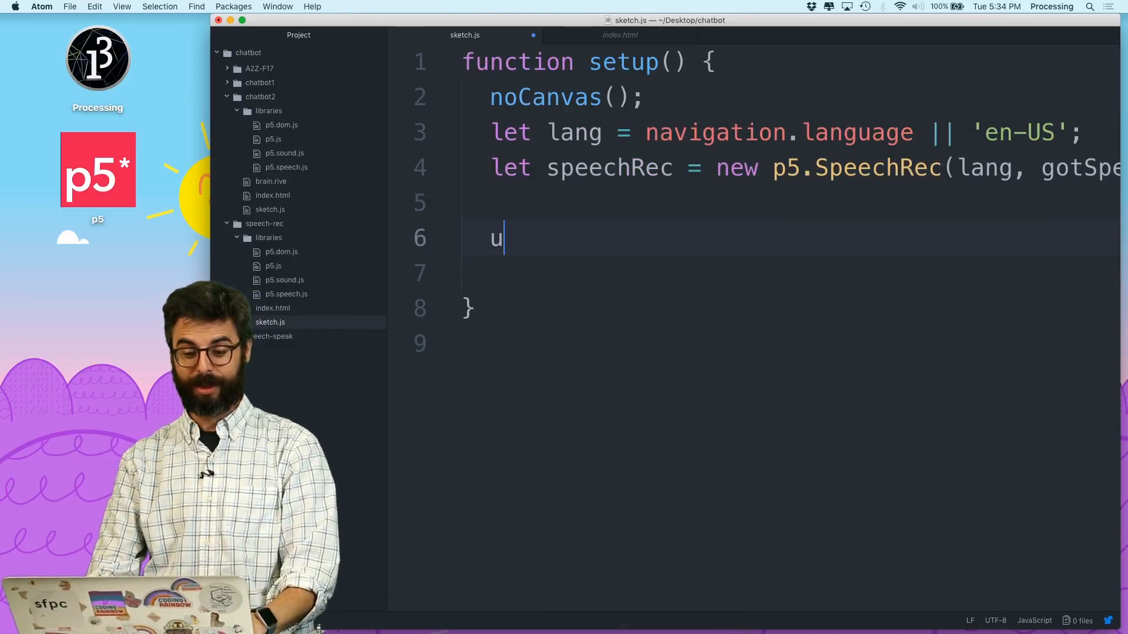
pyautogui.write('function goS')
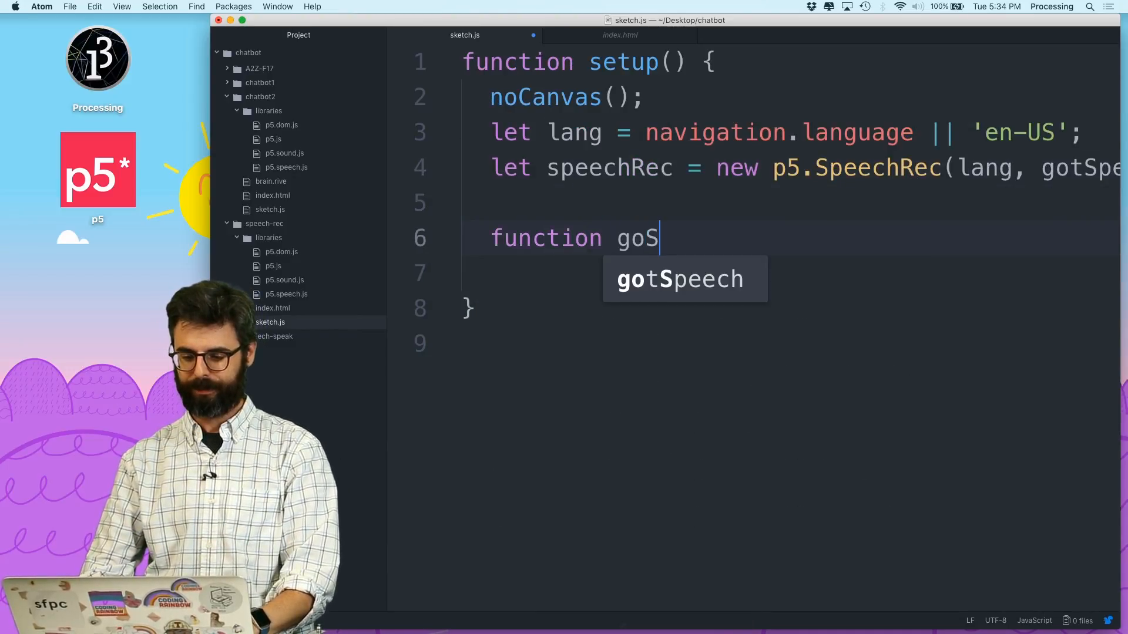
pyautogui.press('tab')
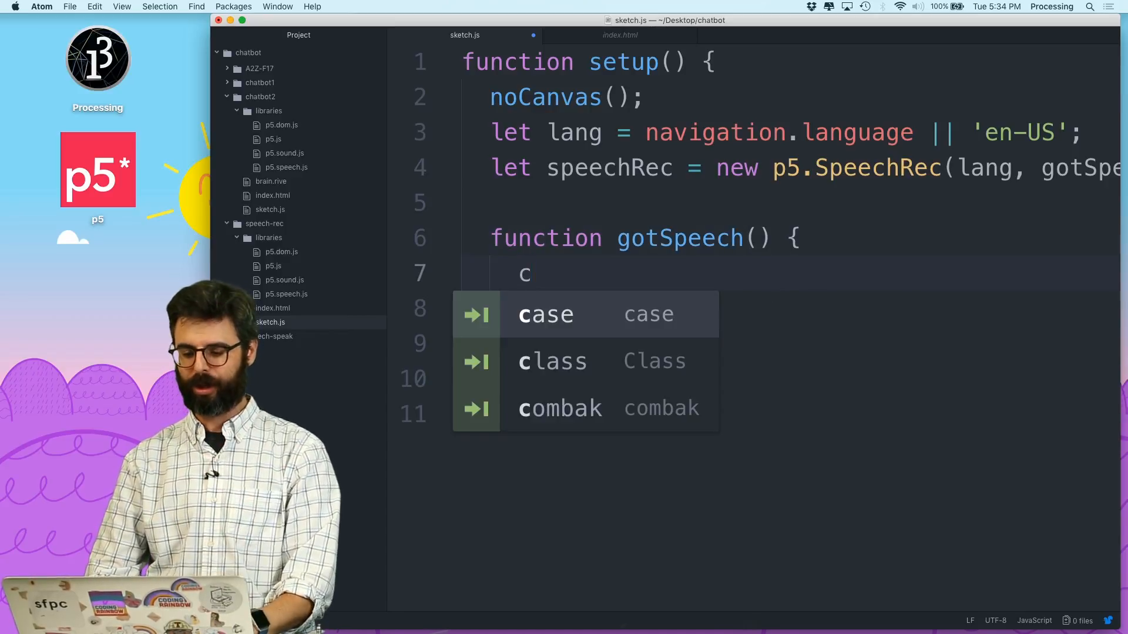
pyautogui.write('onsole.l')
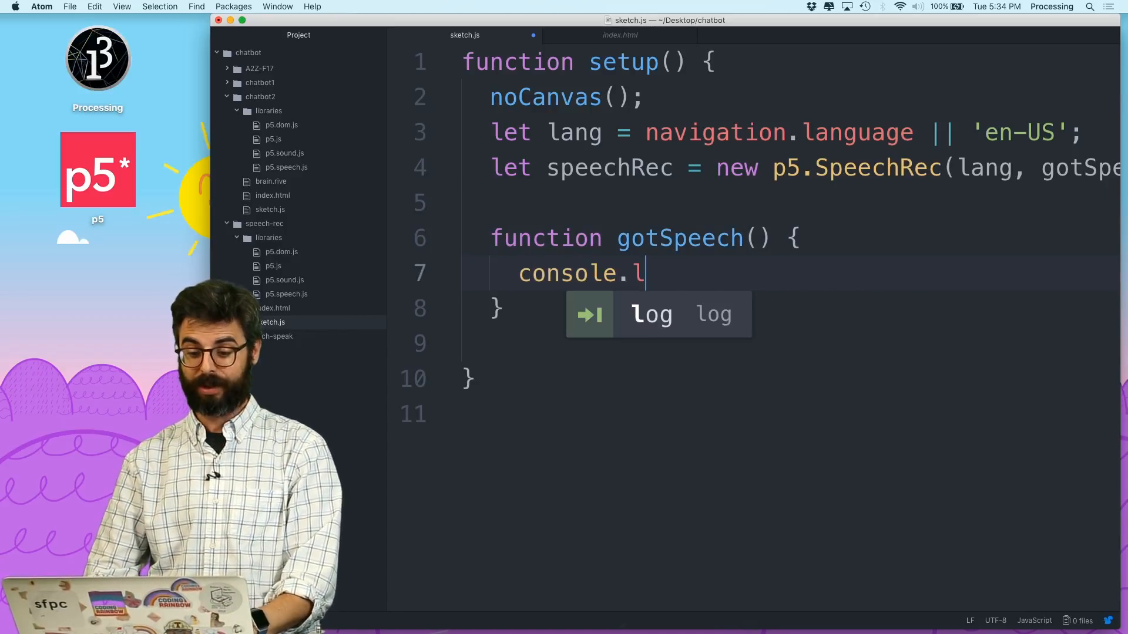
pyautogui.write('og(spe')
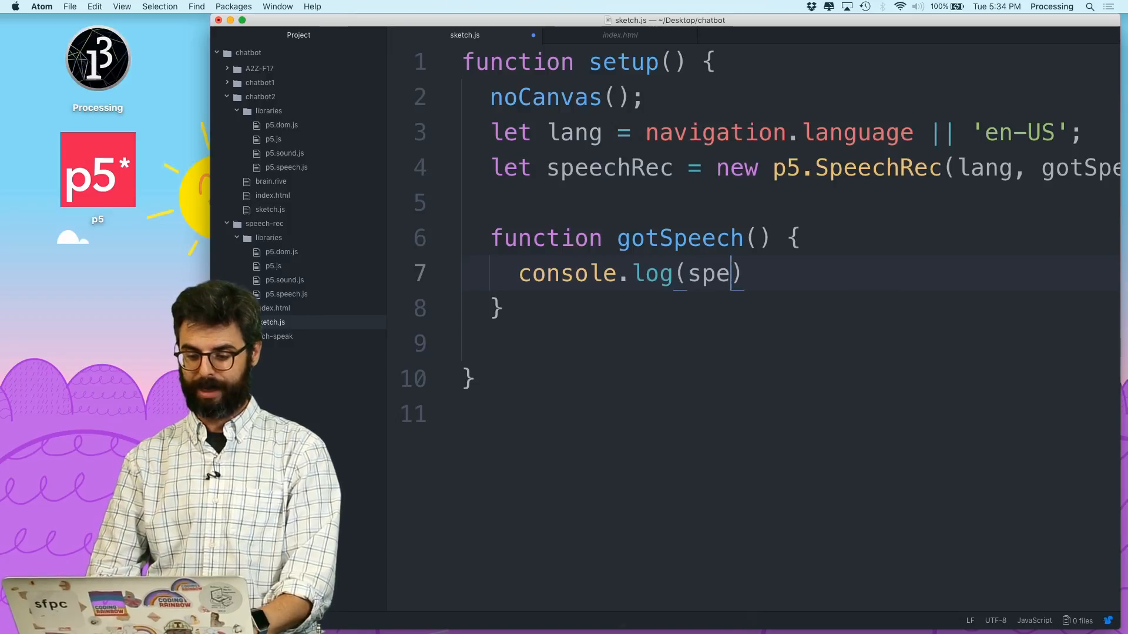
pyautogui.write('echRec')
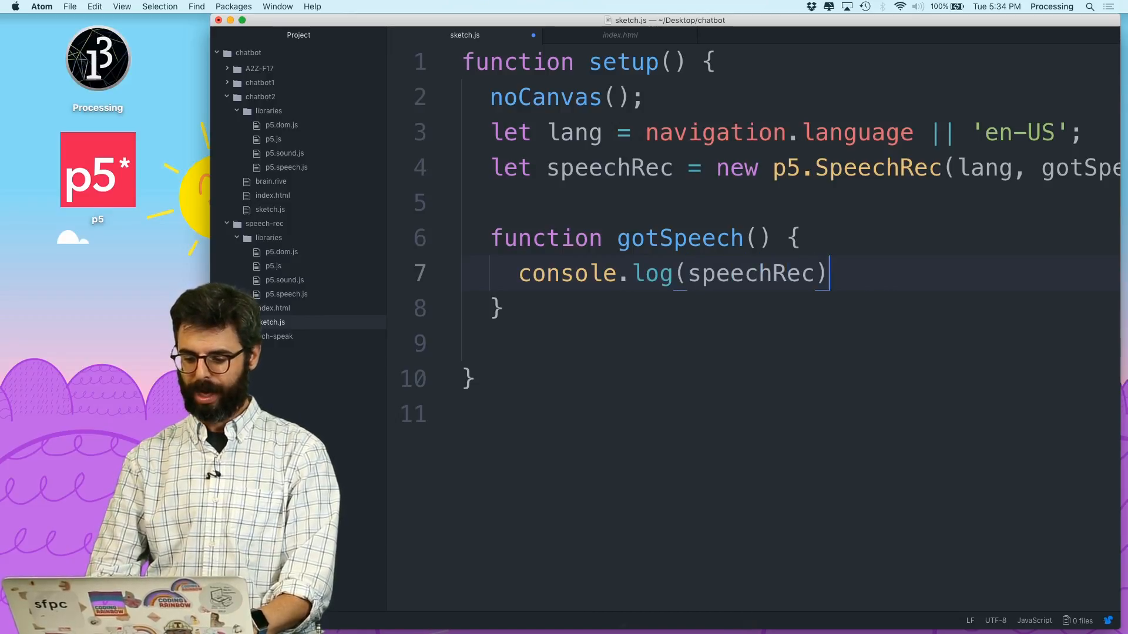
pyautogui.write(';')
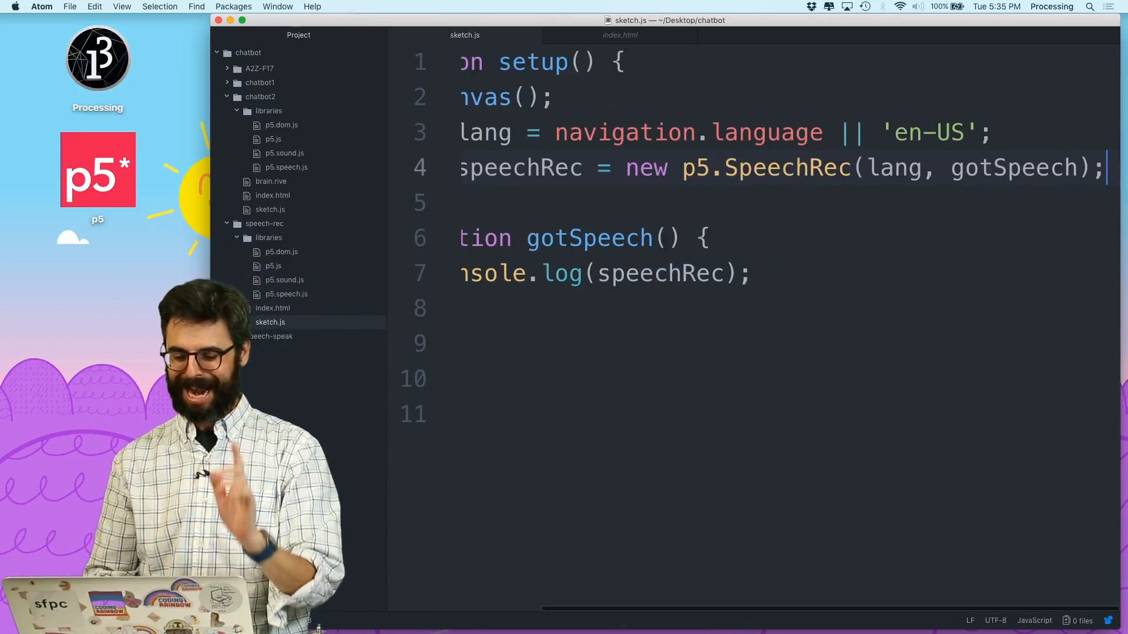
# Call speechRec.start() after creating the recognizer
pyautogui.write('speechRec.s')
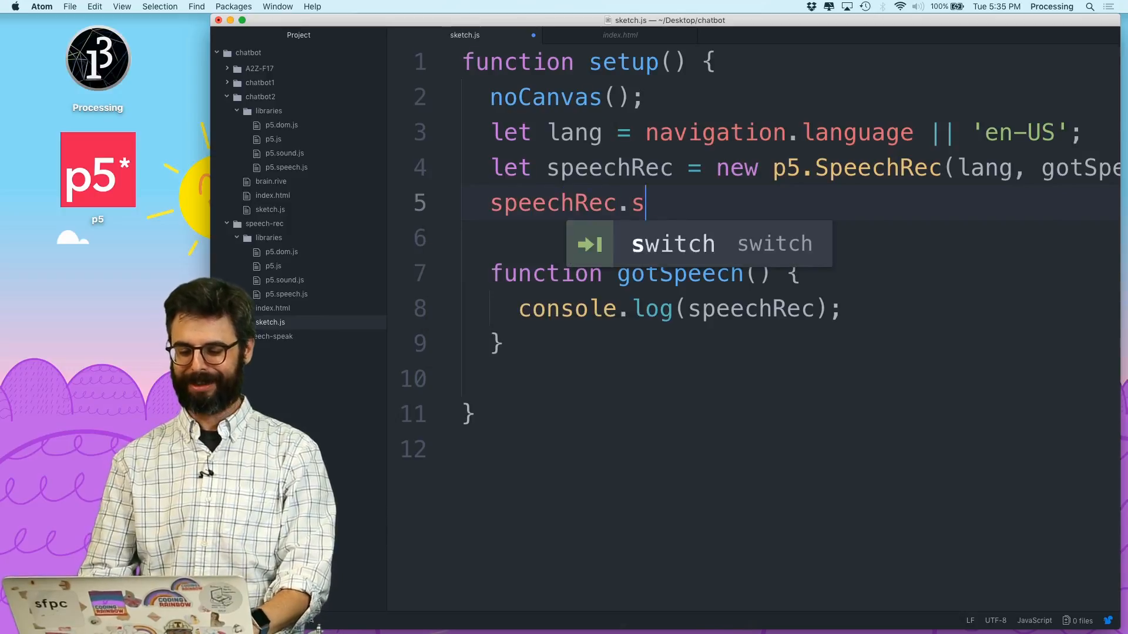
pyautogui.write('tart();')
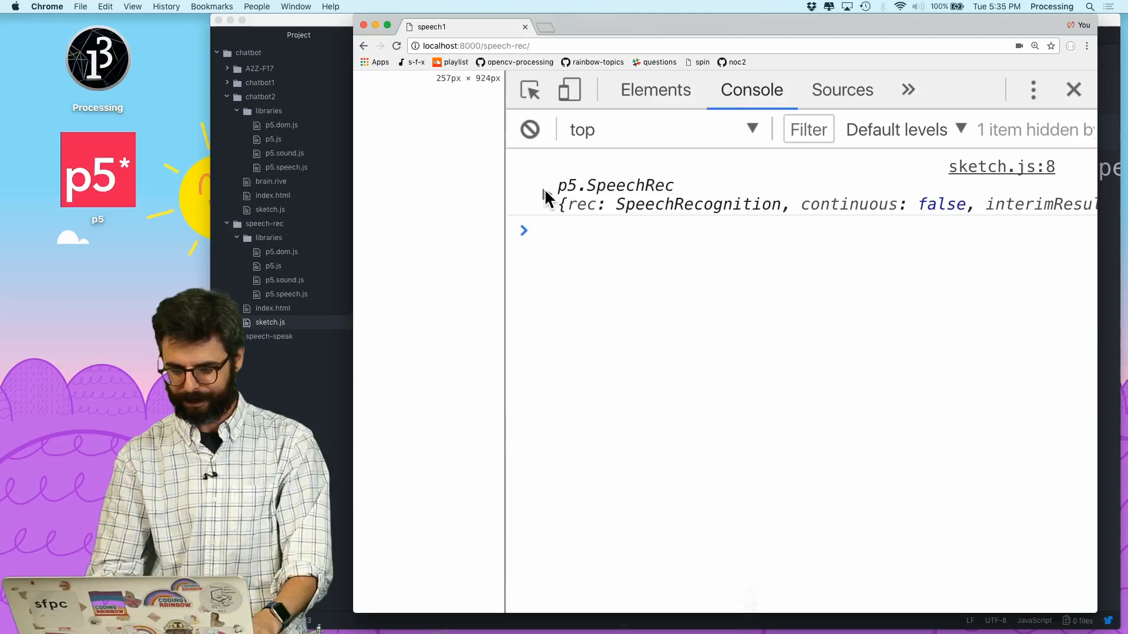
# Expand the logged p5.SpeechRec object and its resultJSON event in Chrome's console
pyautogui.click(544, 196)
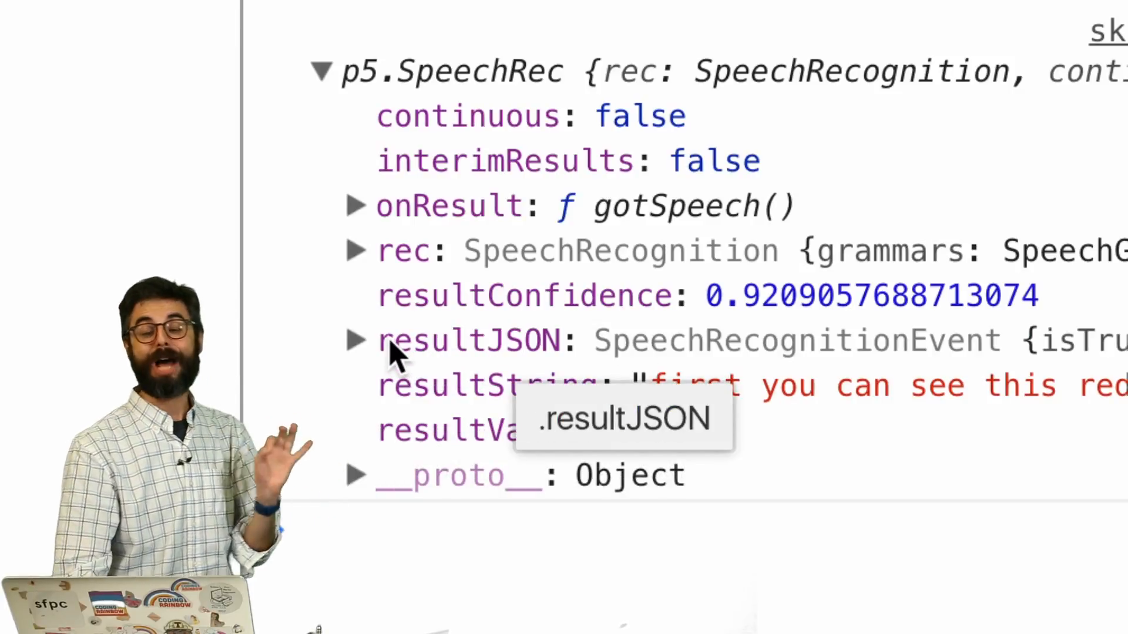
pyautogui.click(352, 341)
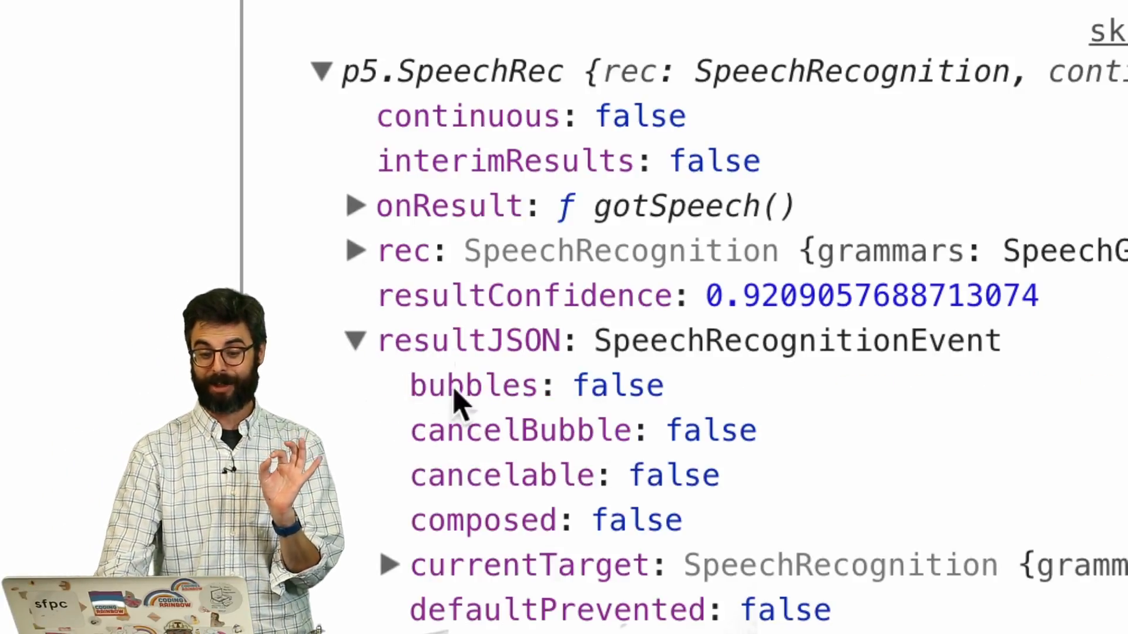
pyautogui.scroll(-3)
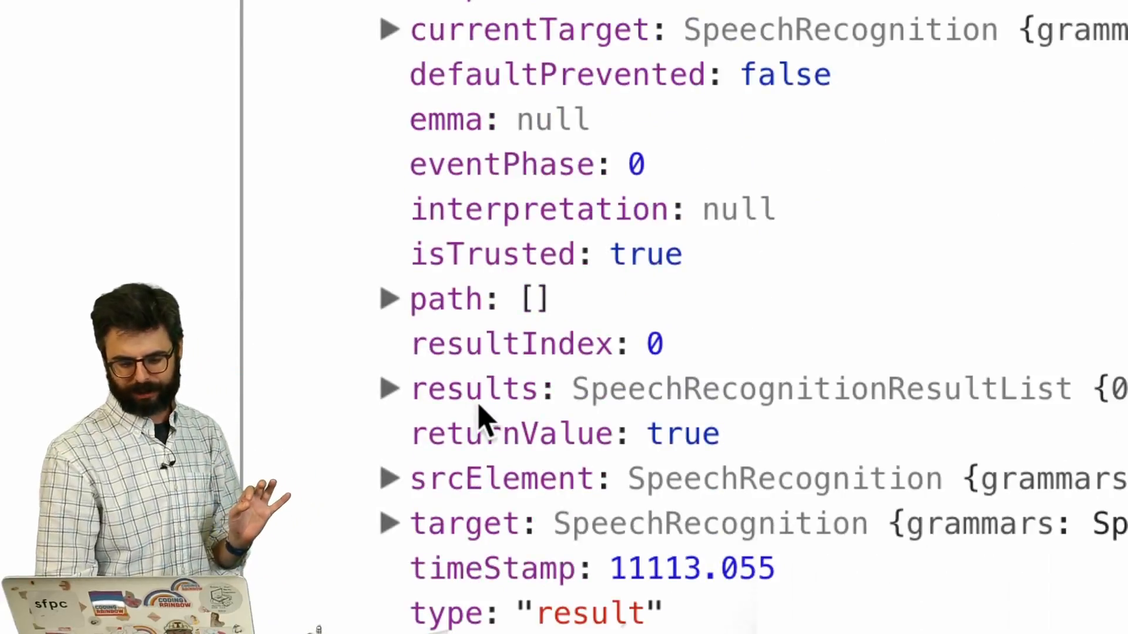
pyautogui.moveTo(464, 523)
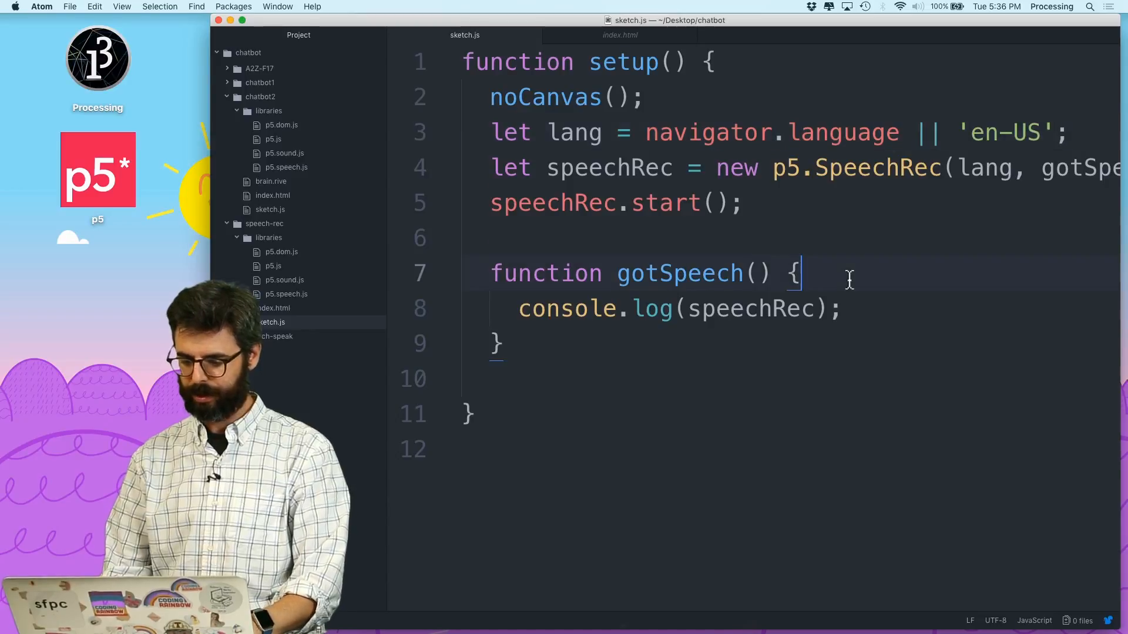
# In gotSpeech, createP(speechRec.resultString) when speechRec.resultValue exists, replacing the console log
pyautogui.write('if (speechRec.resultValue')
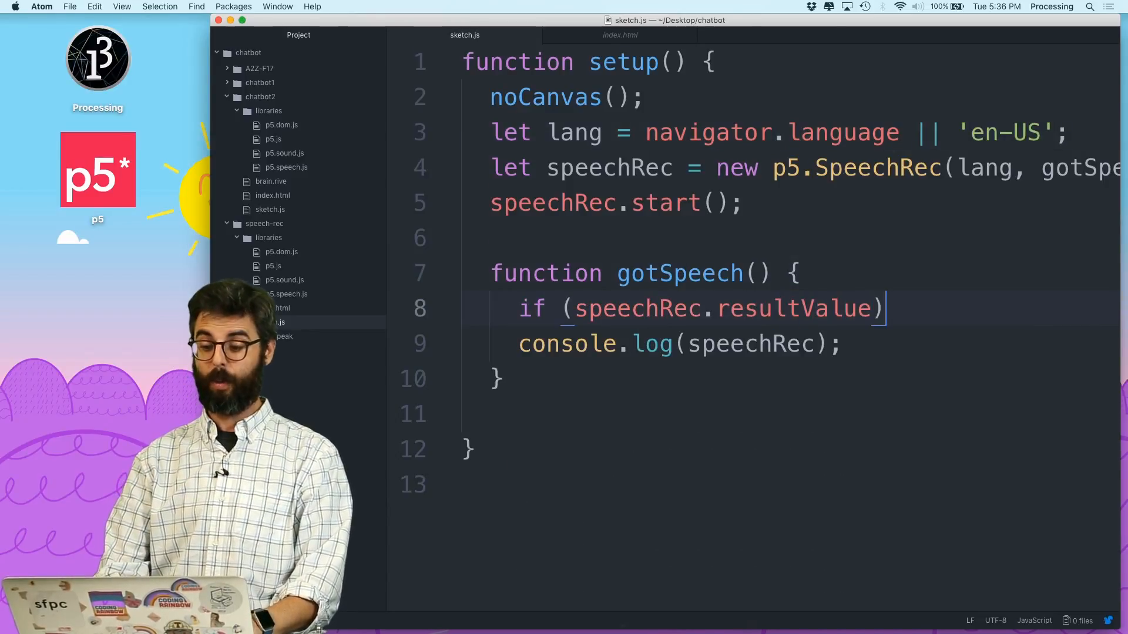
pyautogui.write('{')
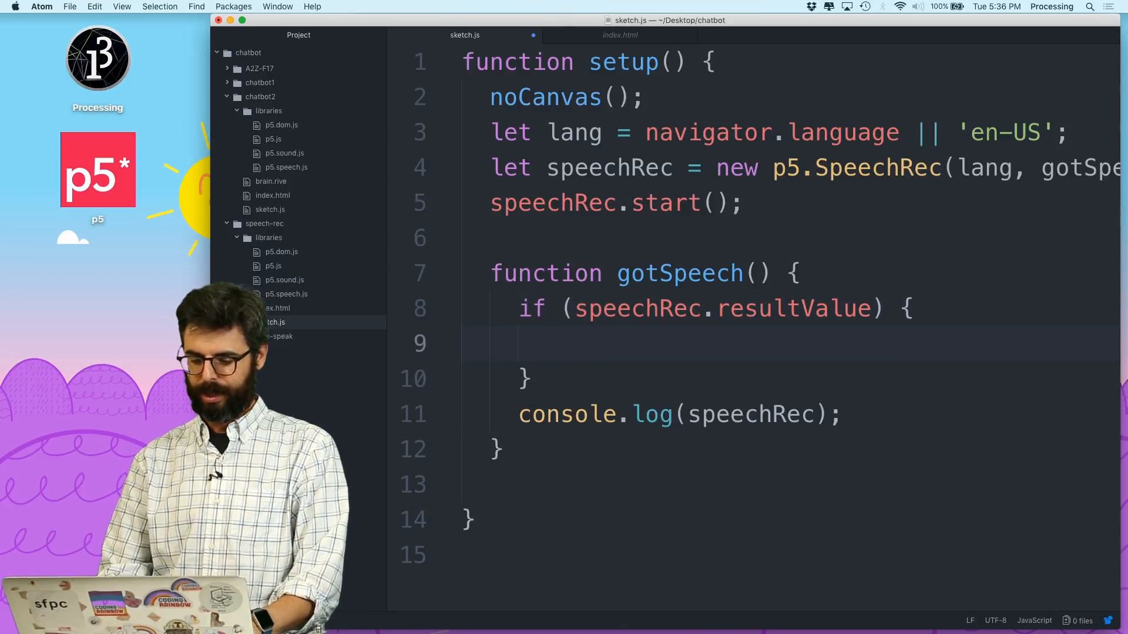
pyautogui.write('createP(speechRec.')
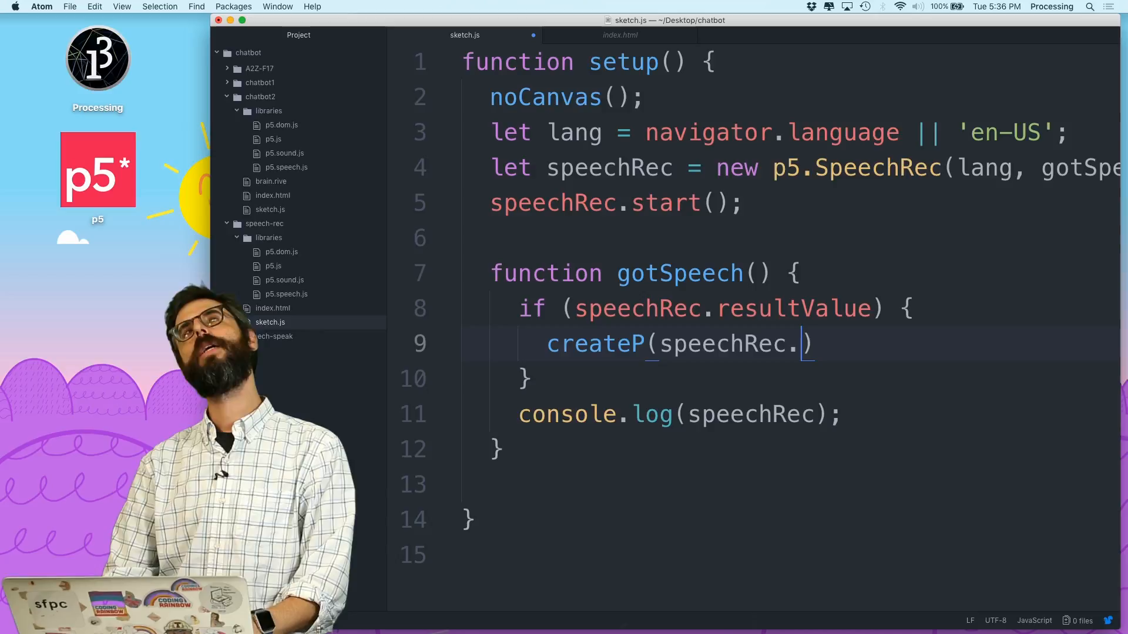
pyautogui.write('resultSTri')
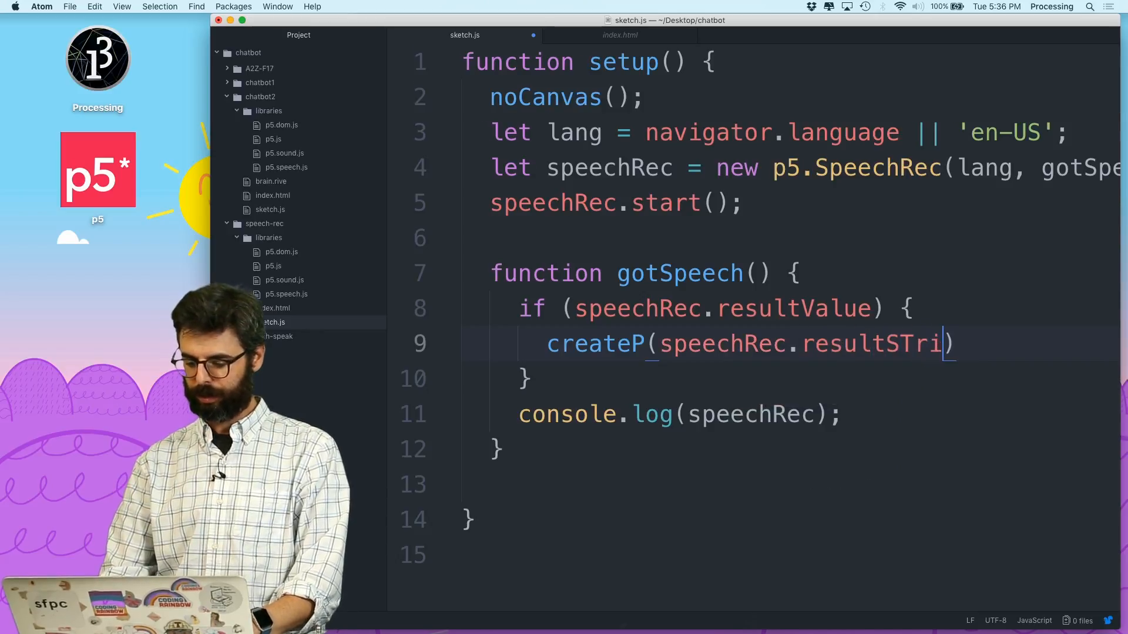
pyautogui.write('ng);')
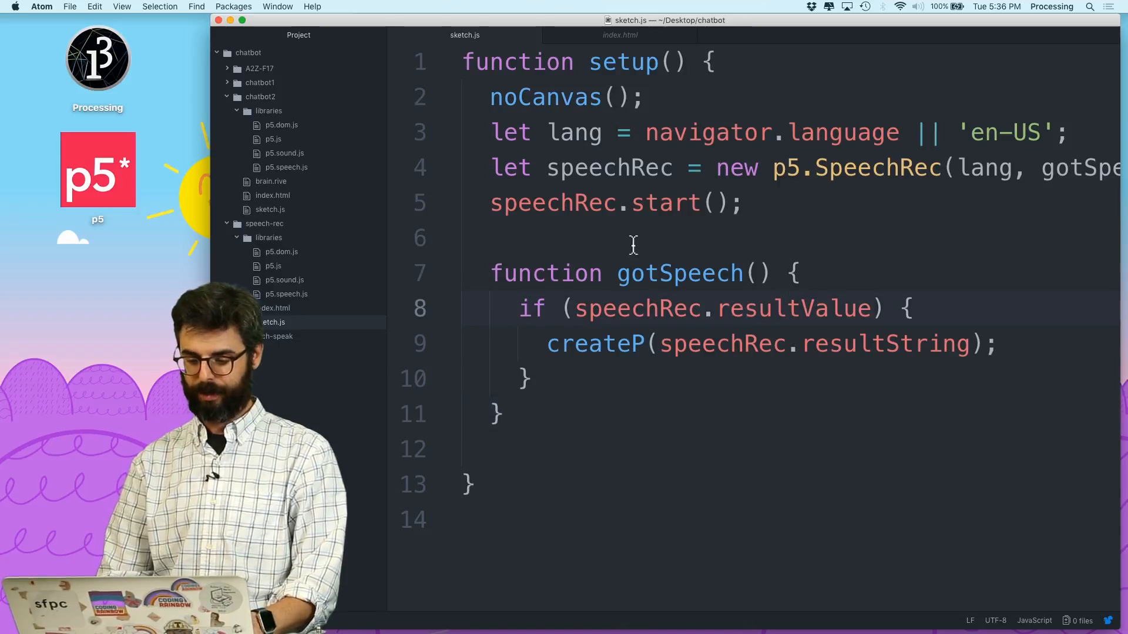
pyautogui.press('backspace')
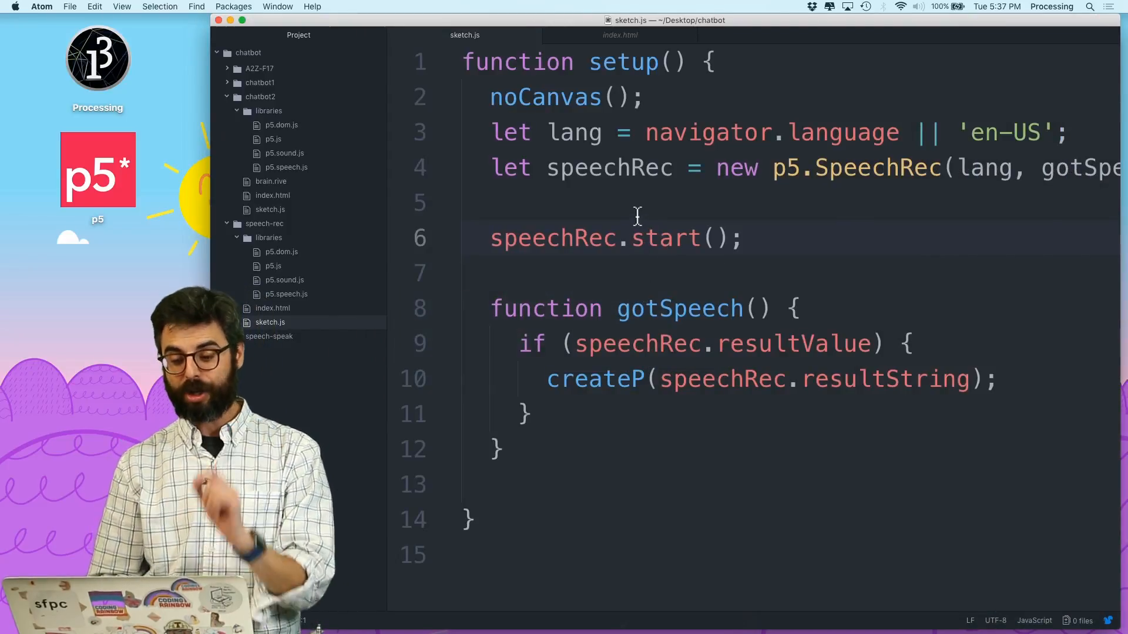
# Declare continuous and interim as true and call speechRec.start(continuous, interim)
pyautogui.write('let contino')
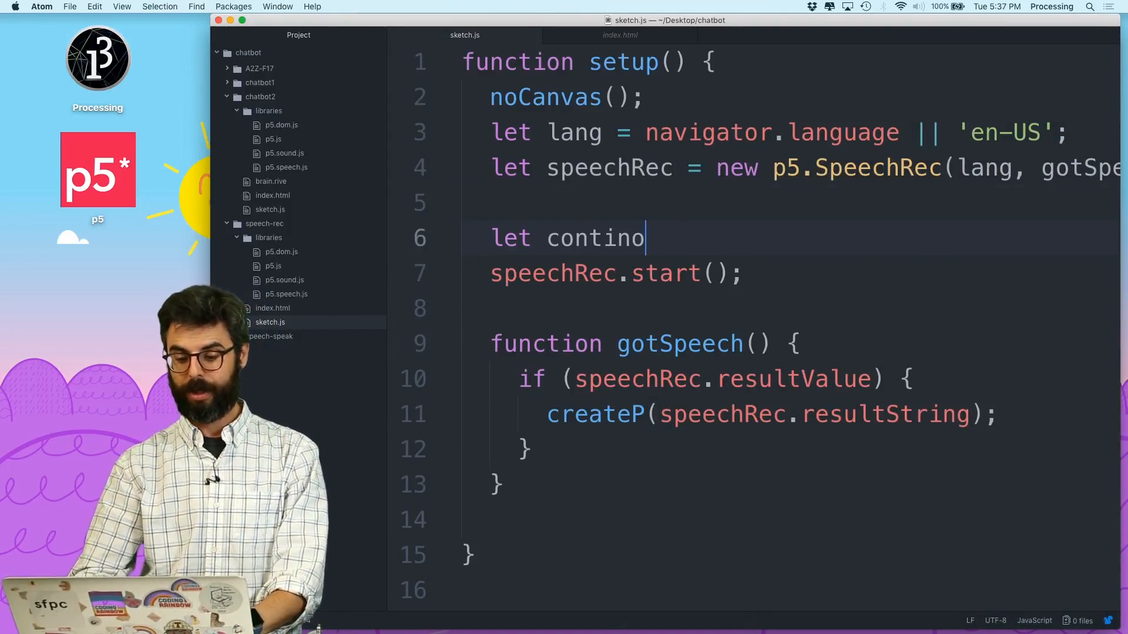
pyautogui.write('us = true;')
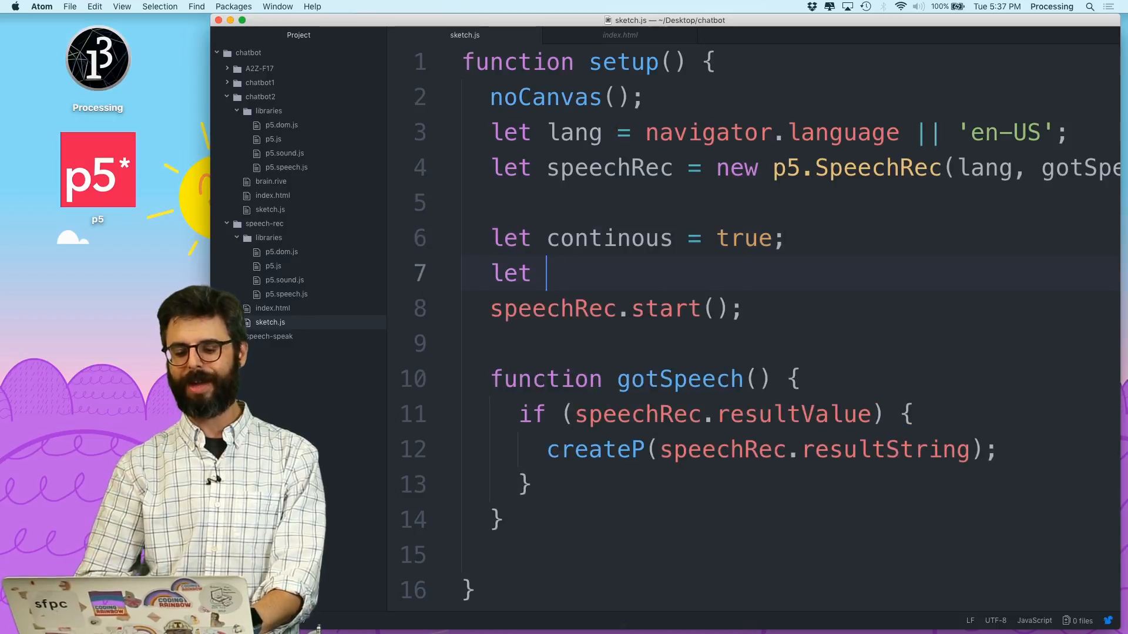
pyautogui.write('interm = fa')
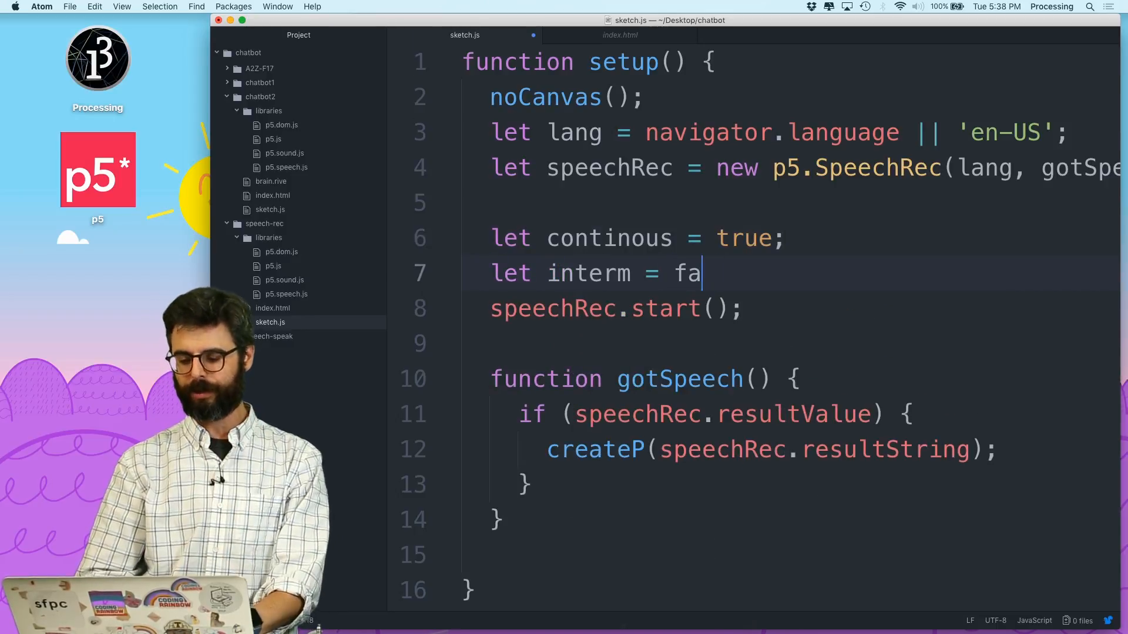
pyautogui.write('lse;')
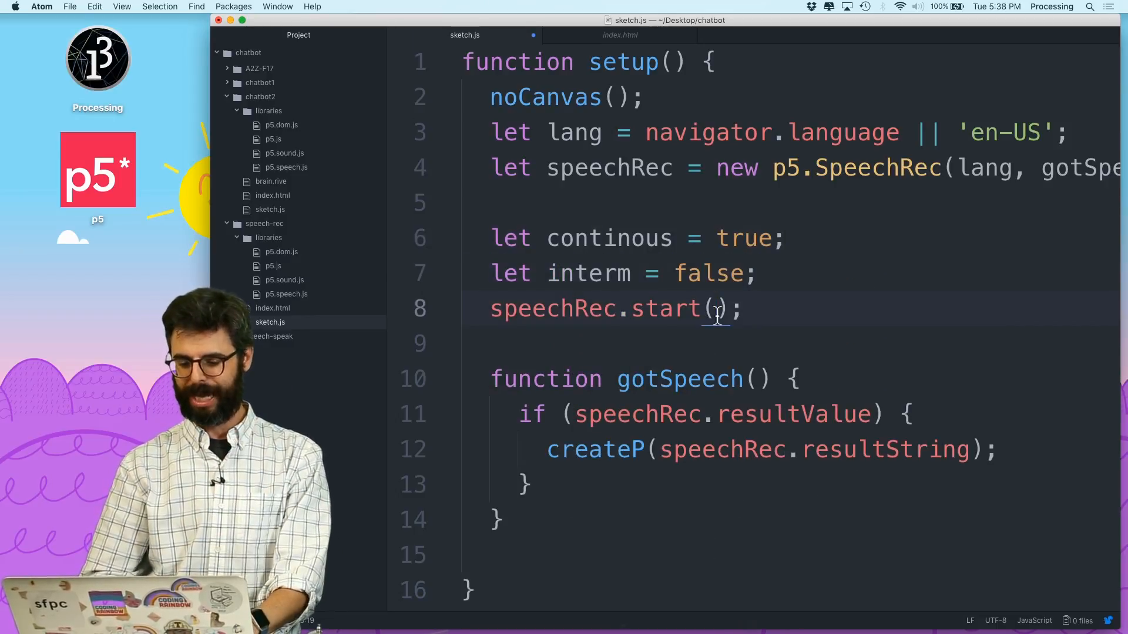
pyautogui.write('continuous')
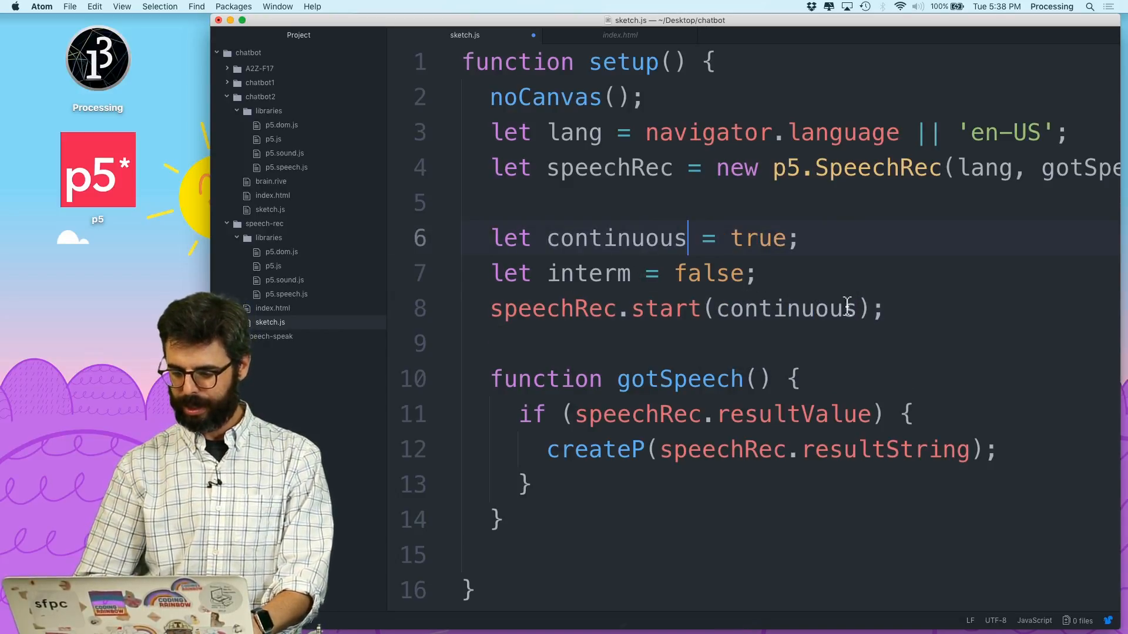
pyautogui.write(', interim')
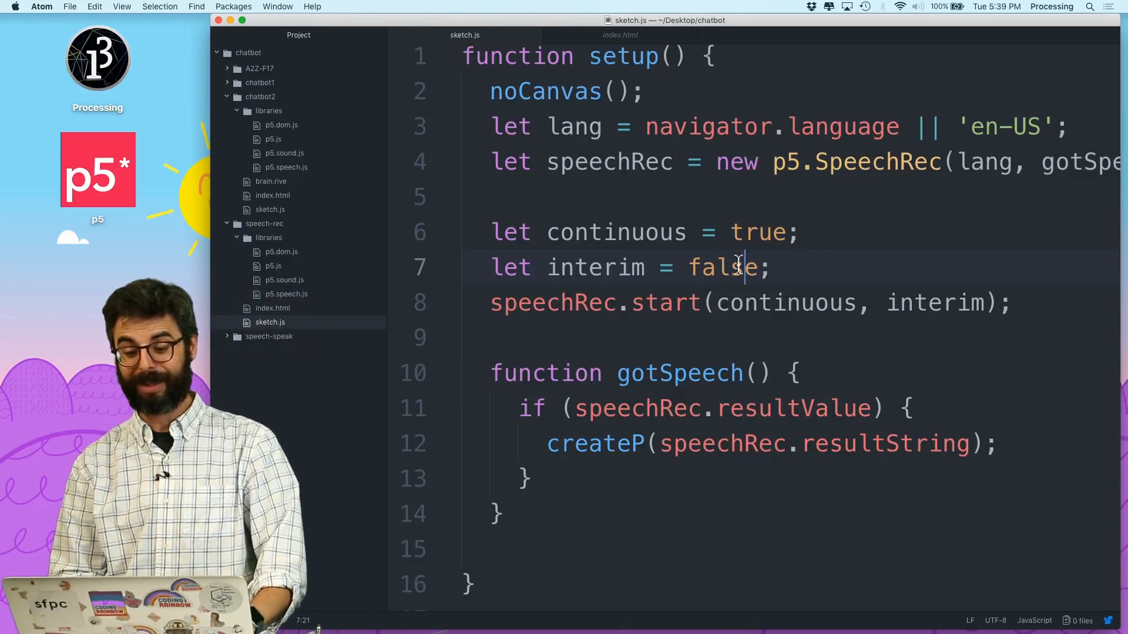
pyautogui.write('true')
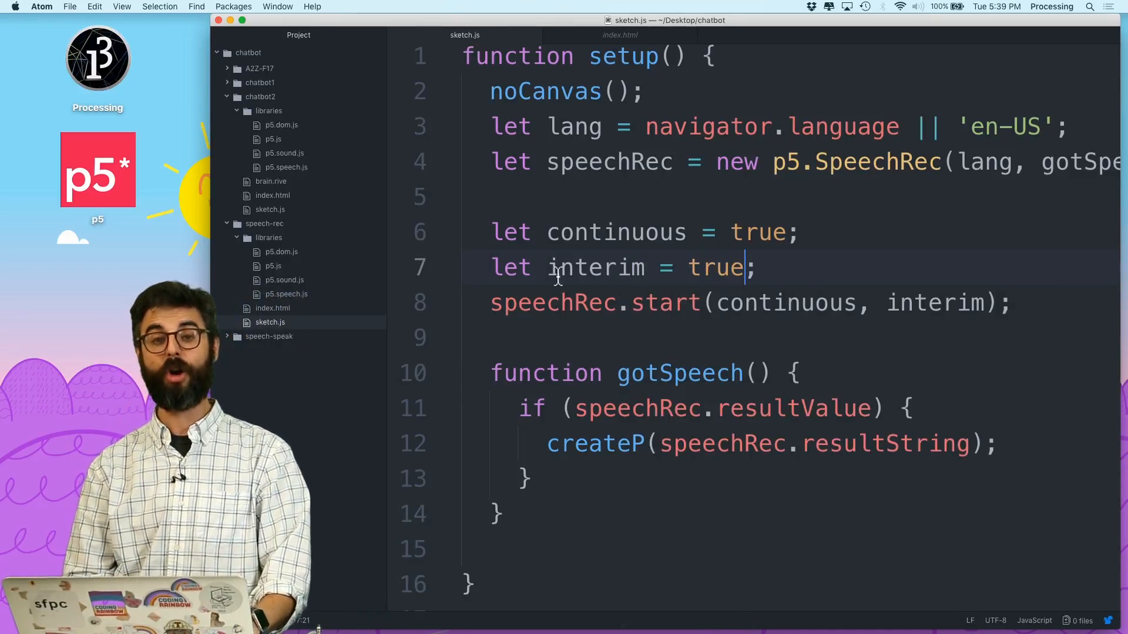